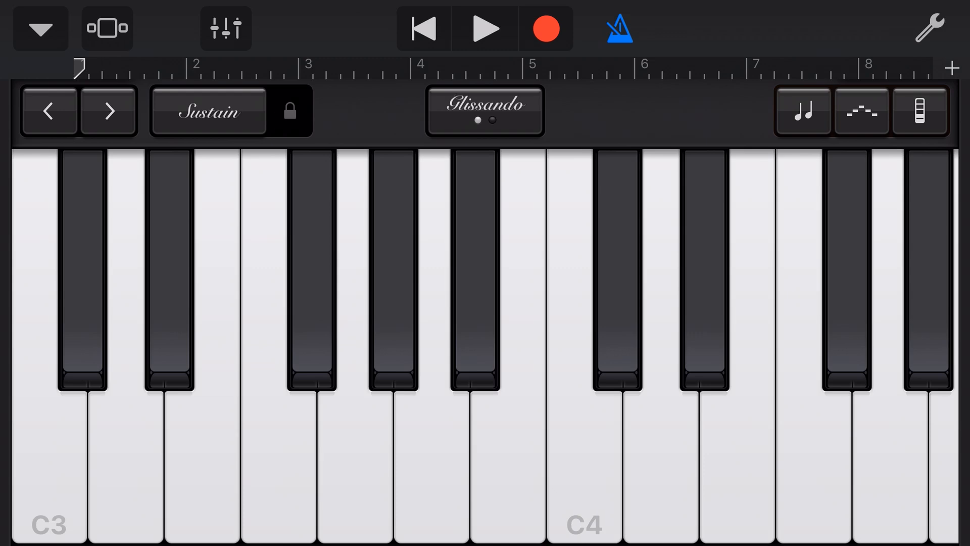
Step: Switch the keyboard slide behaviour from Glissando to Scroll so swiping shifts the range to C2–C3
click(290, 111)
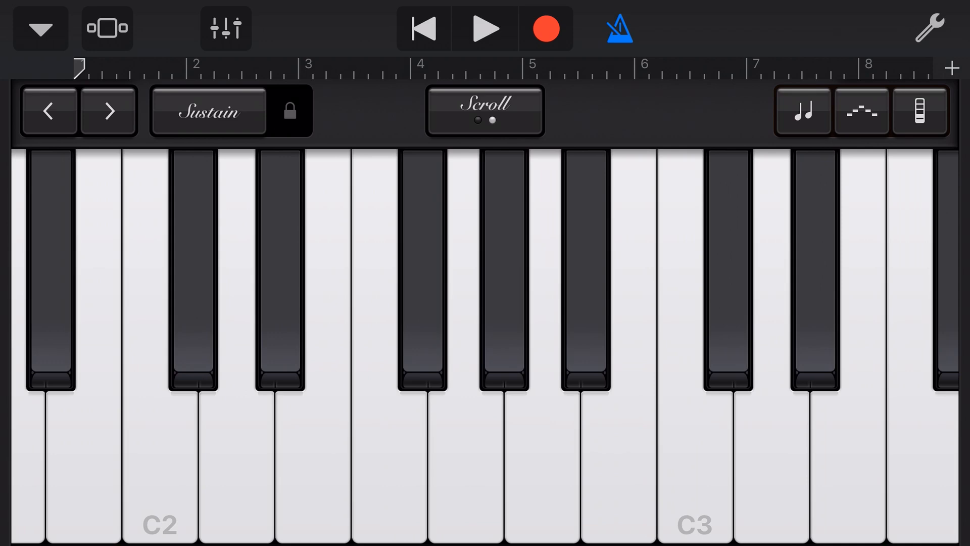
Step: Bring up the Arpeggiator settings panel with Run still off
click(483, 111)
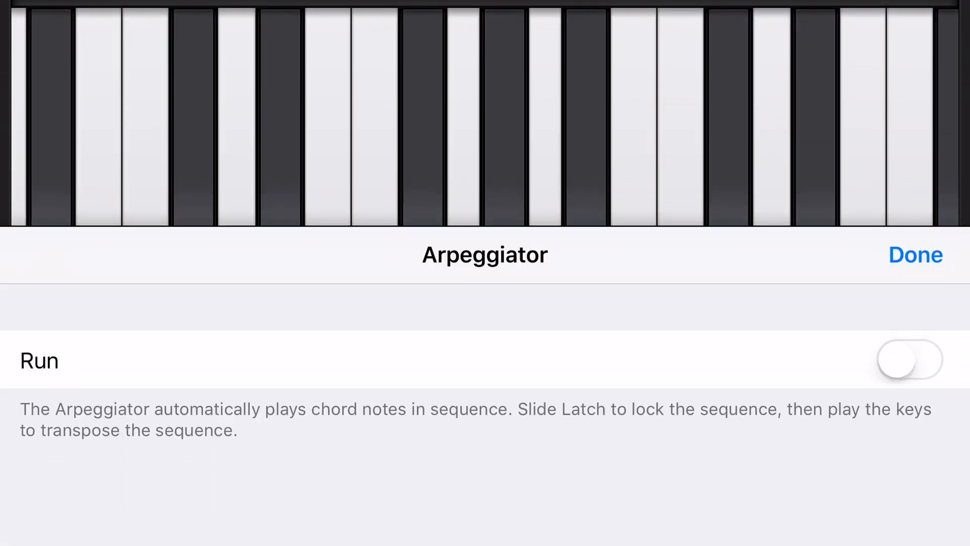
Step: Turn the arpeggiator's Run switch on and confirm it with Done
click(909, 360)
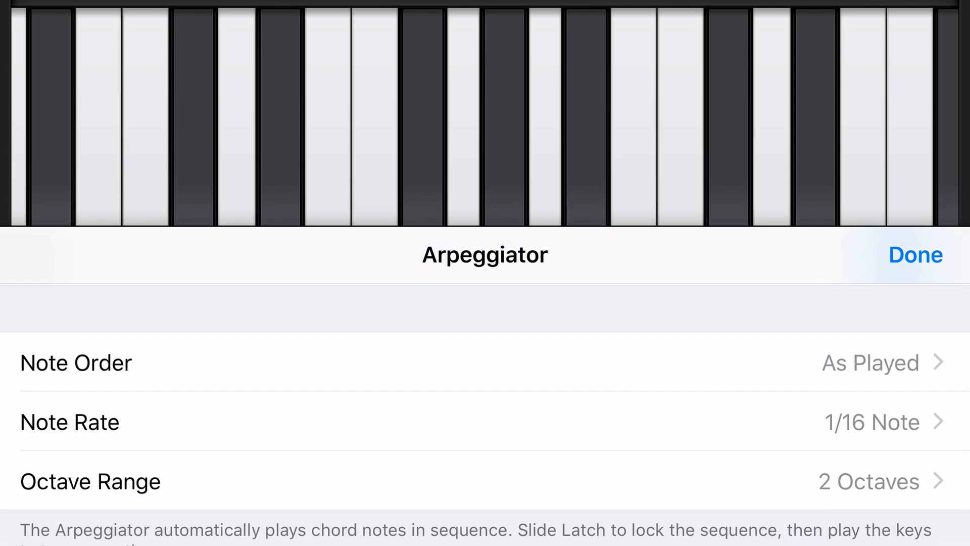
click(914, 255)
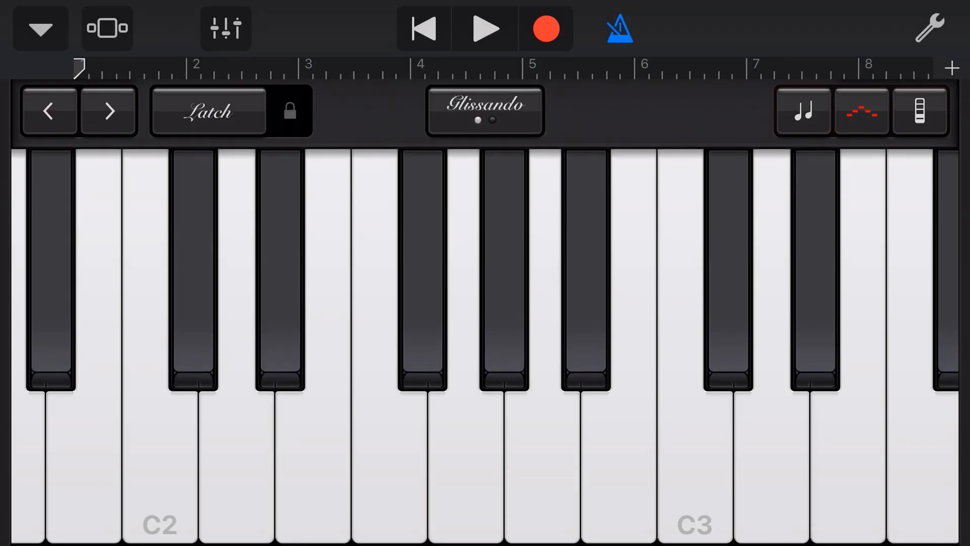
click(457, 464)
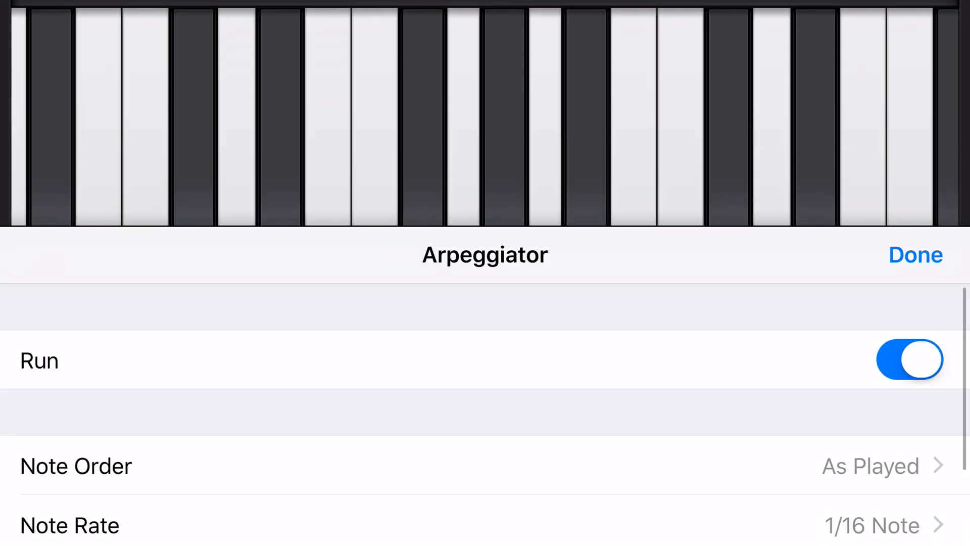
click(915, 255)
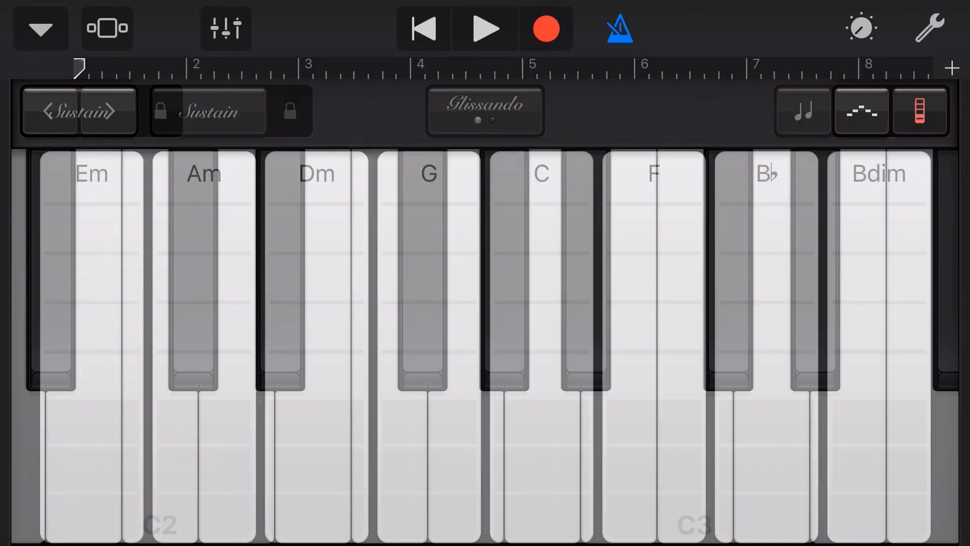
Step: Replace the piano keys with chord strips labelled Em through Bdim
click(801, 111)
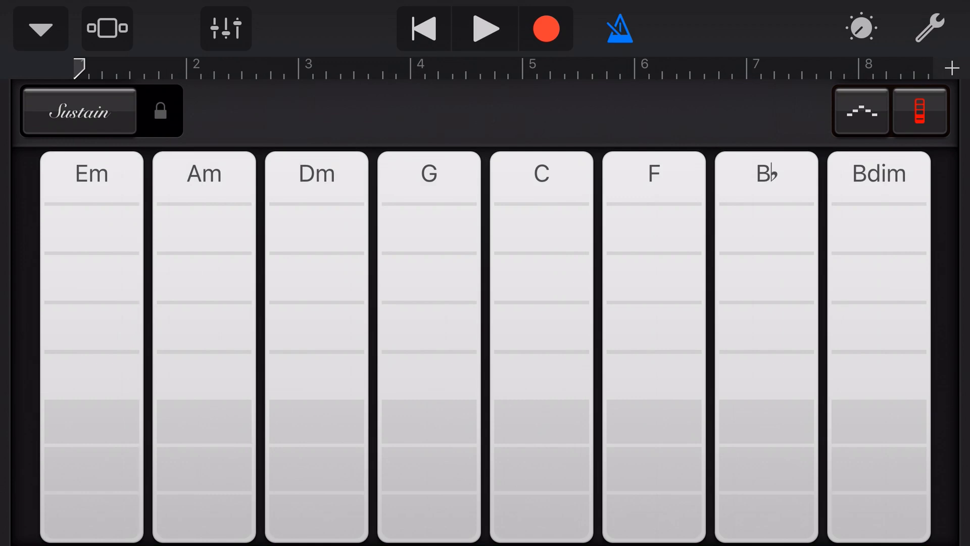